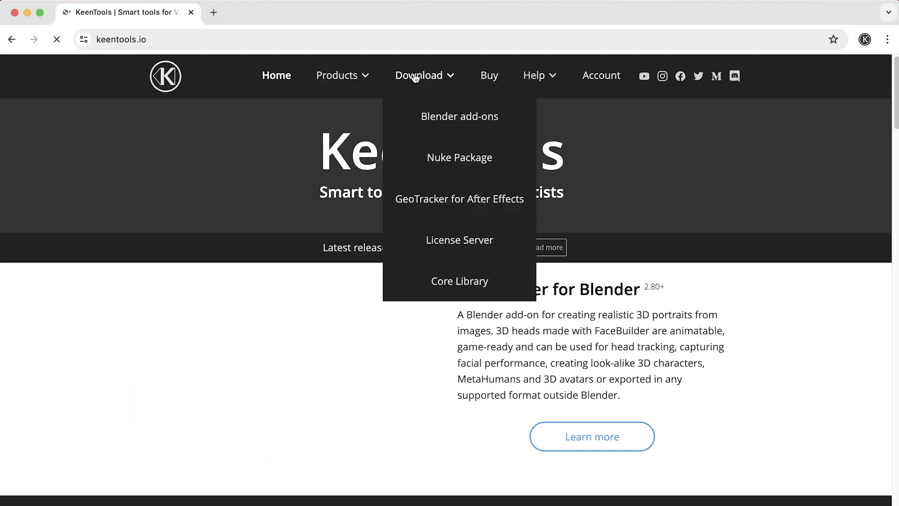
Download the KeenTools 2024.1.0 package for Nuke 15.0 on macOS from the Nuke Package page
left_click(459, 157)
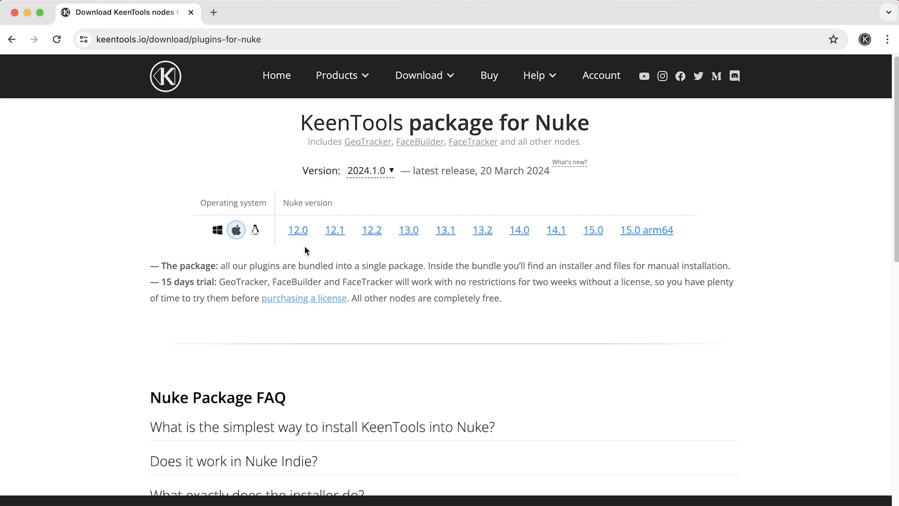
left_click(592, 231)
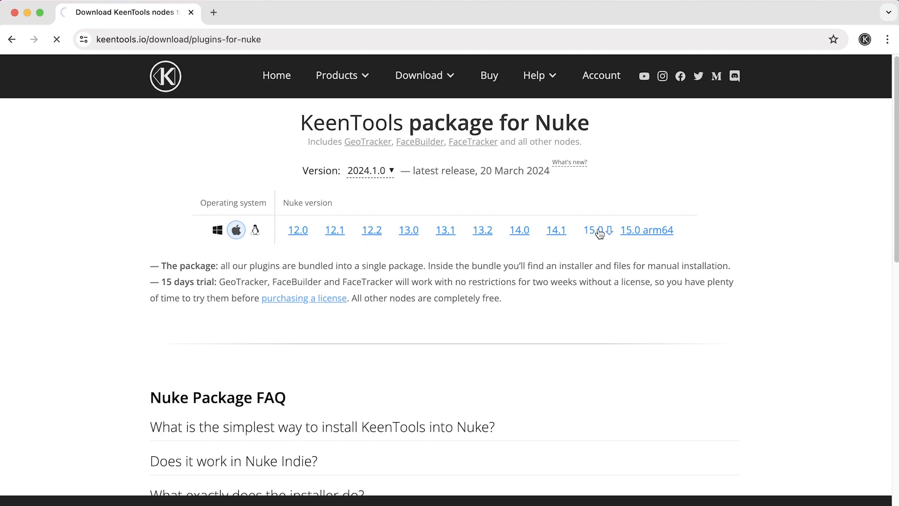
left_click(593, 231)
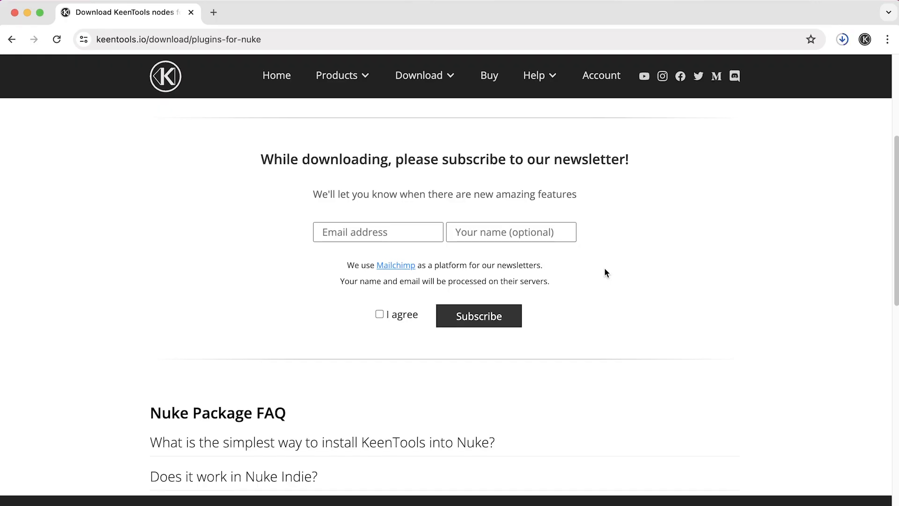
Skip past the optional newsletter email and name fields and show the recent downloads list
left_click(378, 232)
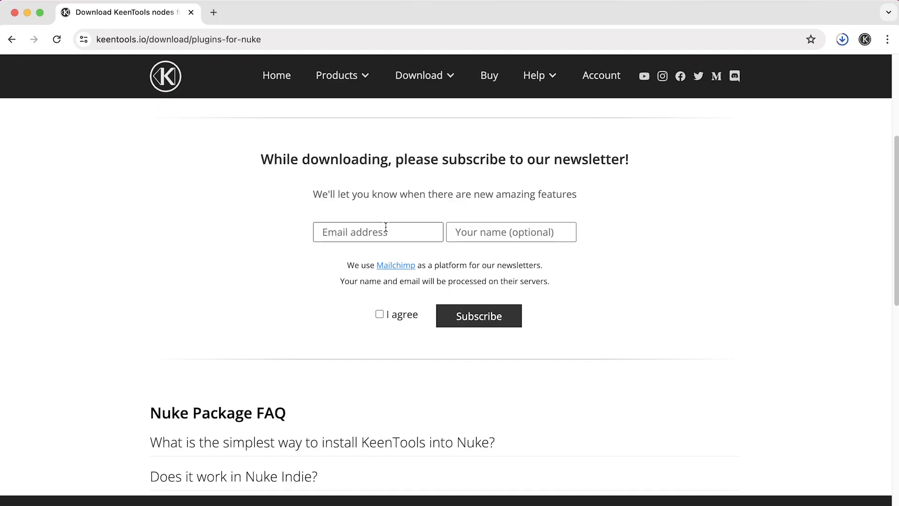
left_click(378, 231)
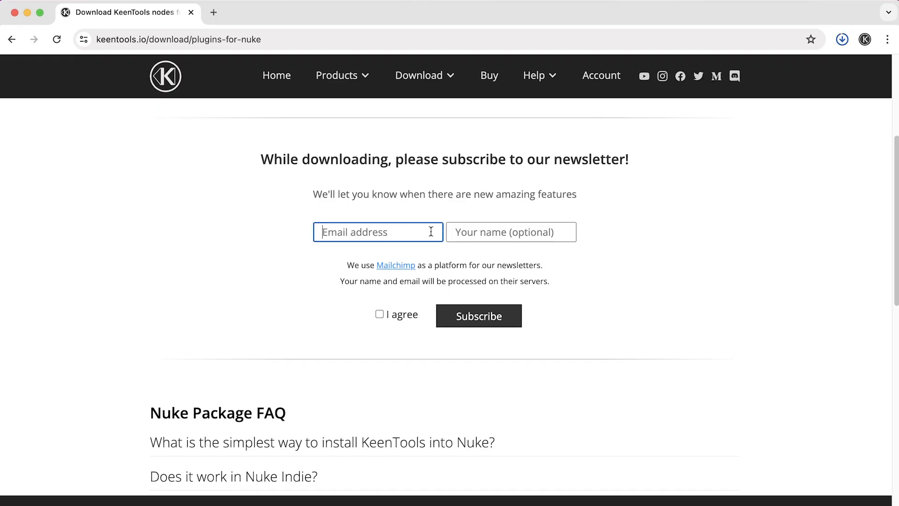
left_click(511, 231)
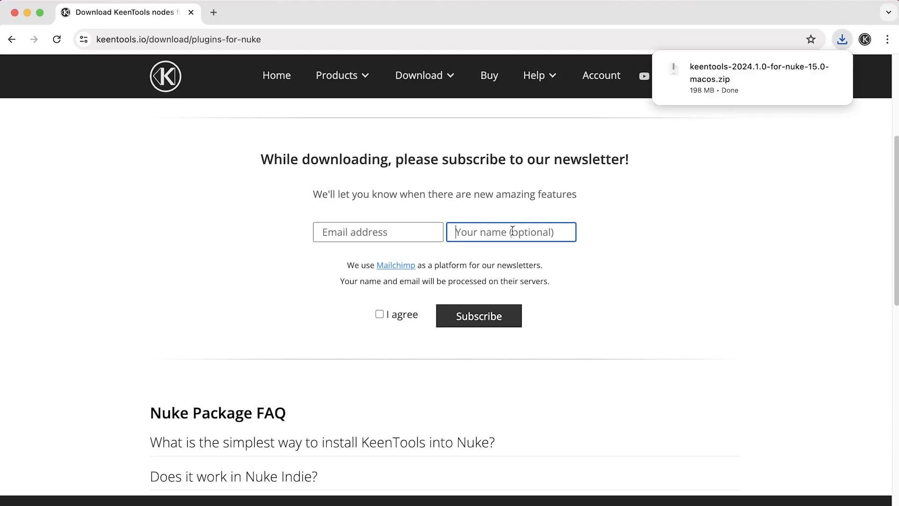
left_click(842, 39)
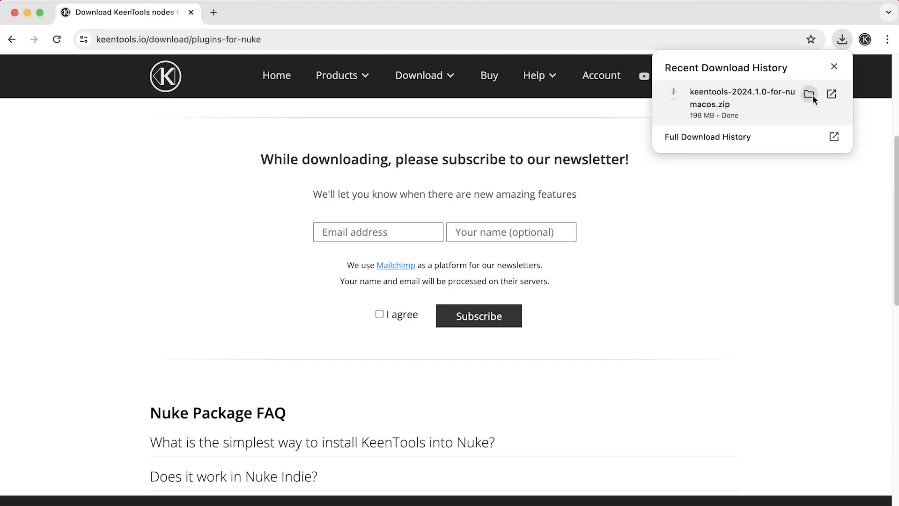
Reveal the zip in Finder, run the KeenTools installer through its steps and close it when finished
left_click(810, 93)
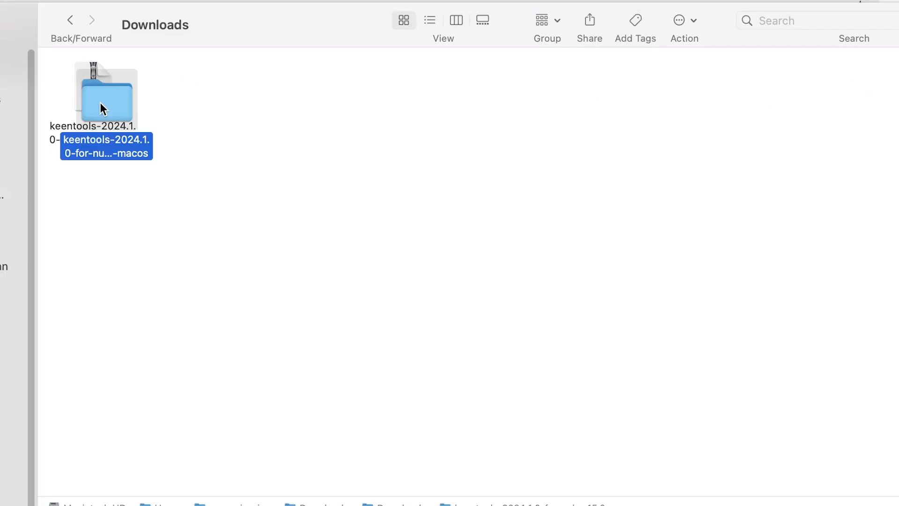
double_click(106, 95)
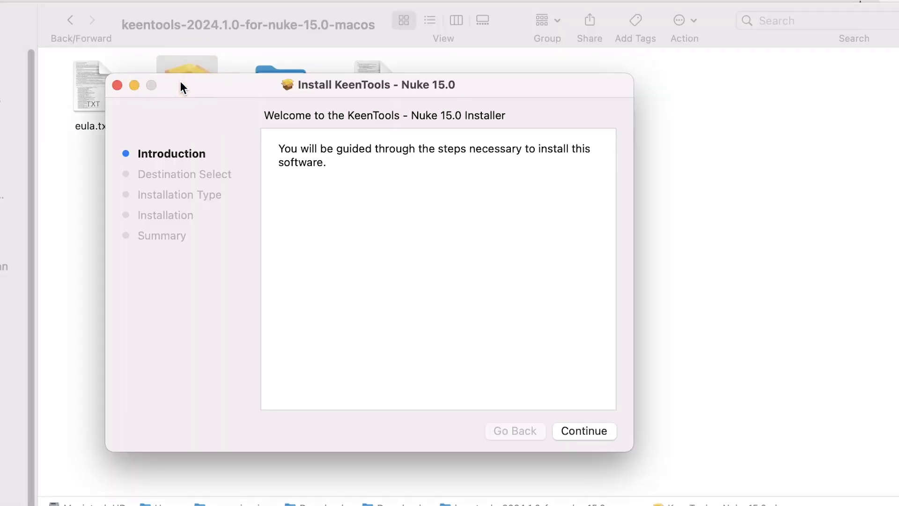
left_click(584, 431)
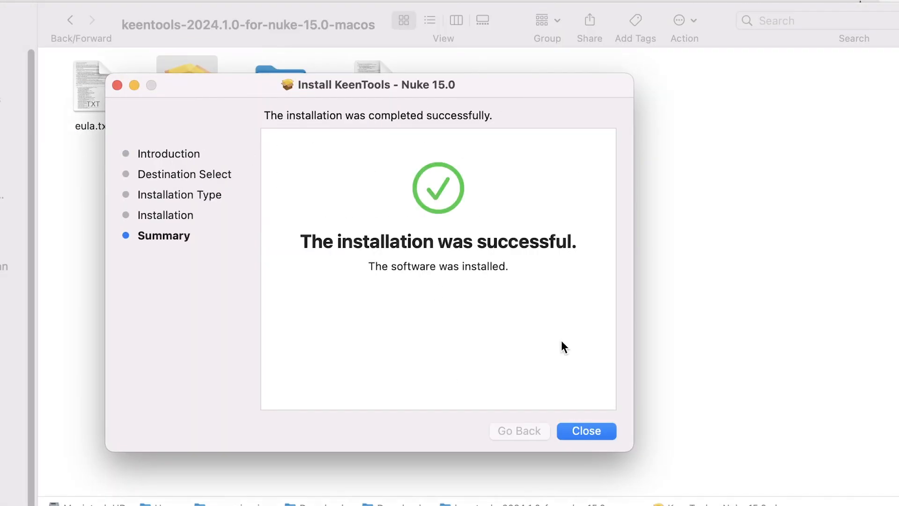
left_click(586, 431)
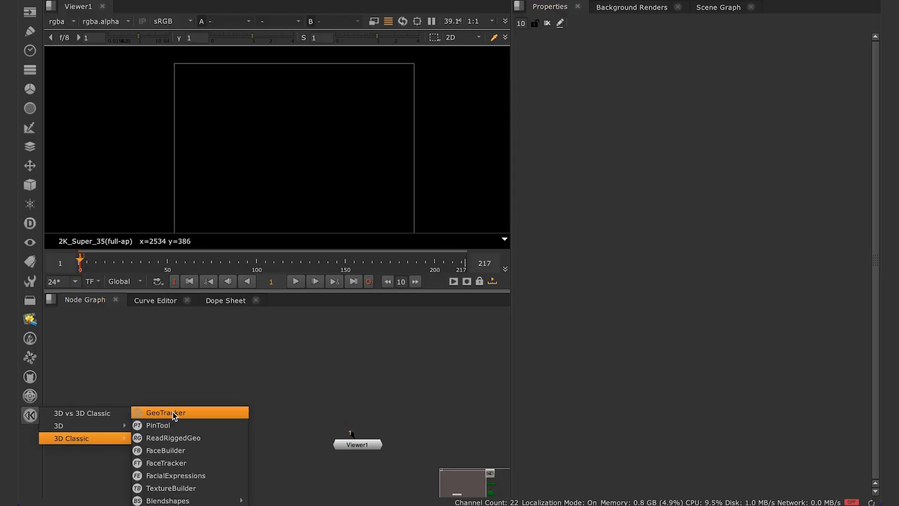
Create a GeoTracker node, set e30.precalc as its analysis file and answer the Run analysis prompt
left_click(165, 412)
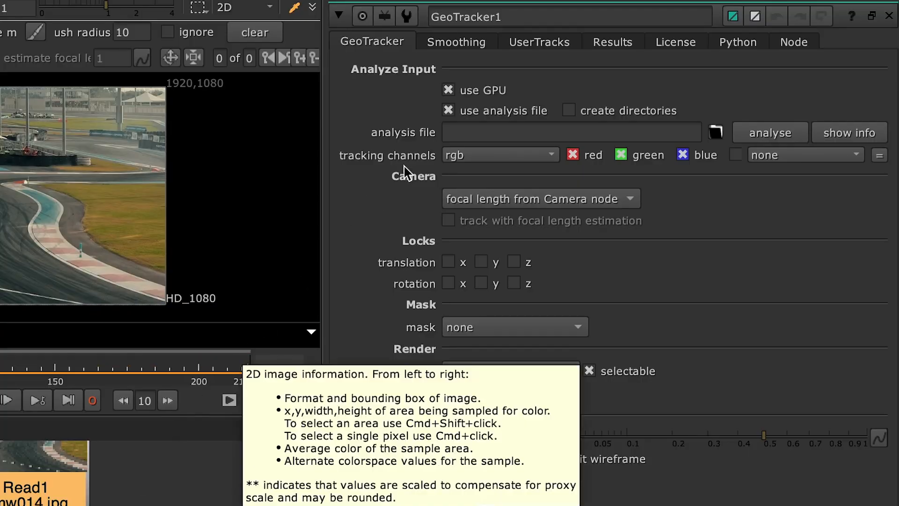
type("e30")
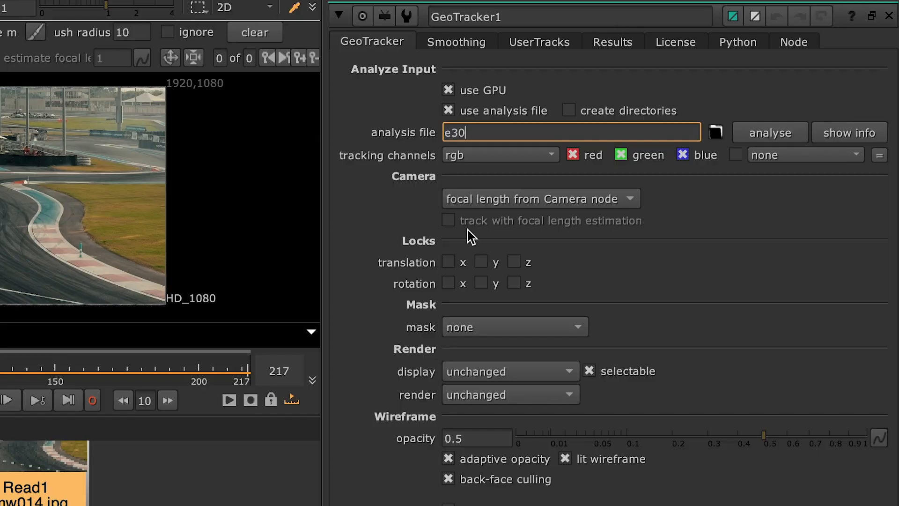
left_click(715, 132)
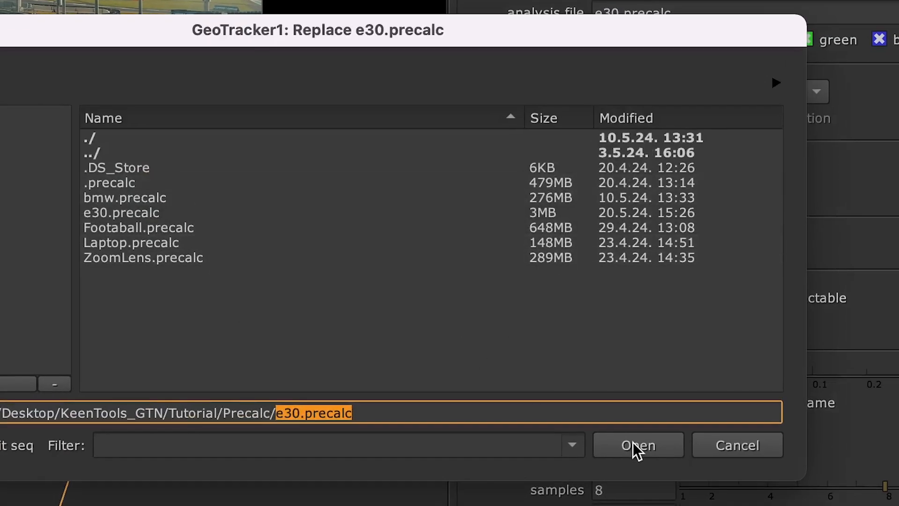
left_click(637, 445)
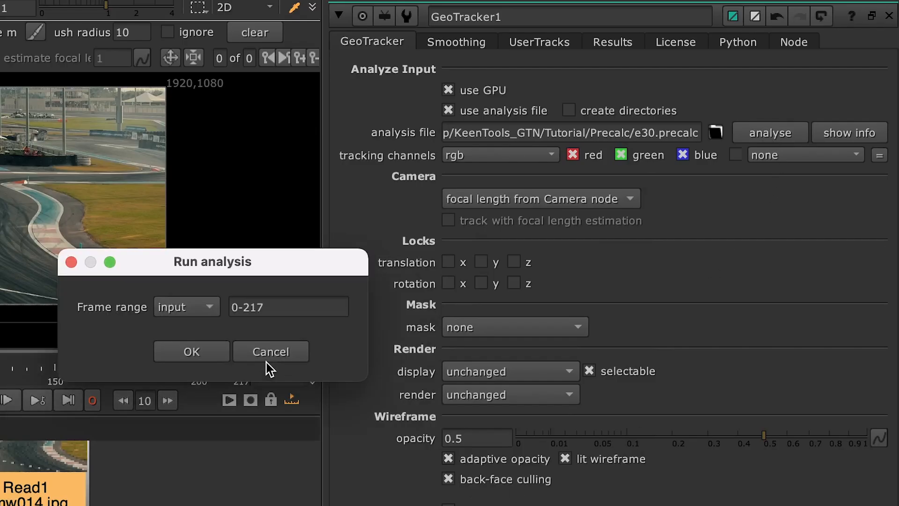
left_click(191, 352)
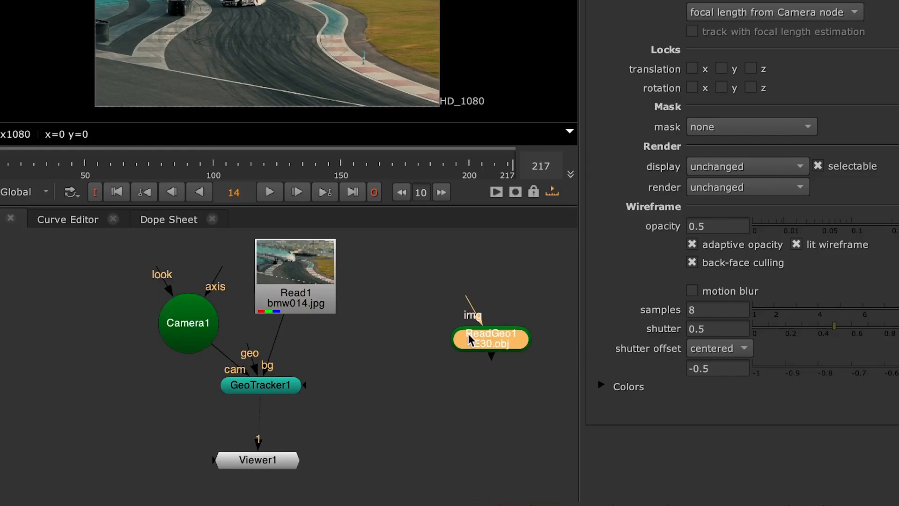
Connect ReadGeo1's e30 model to GeoTracker1's geo input so the wireframe overlays the footage
left_click_drag(489, 338, 213, 254)
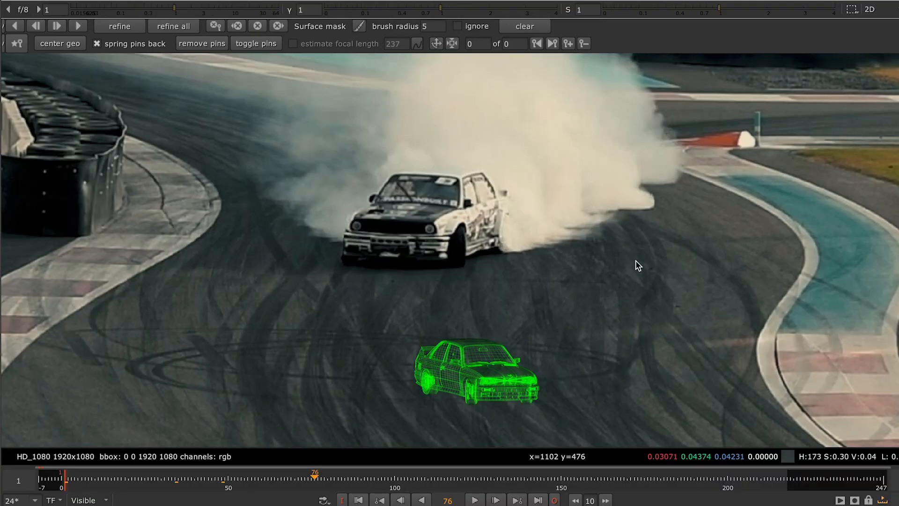
mouse_move(561, 385)
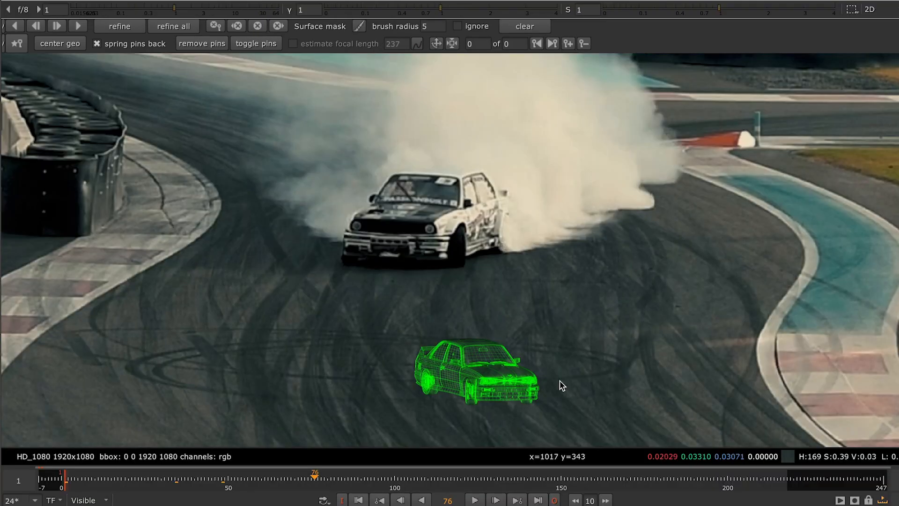
mouse_move(490, 213)
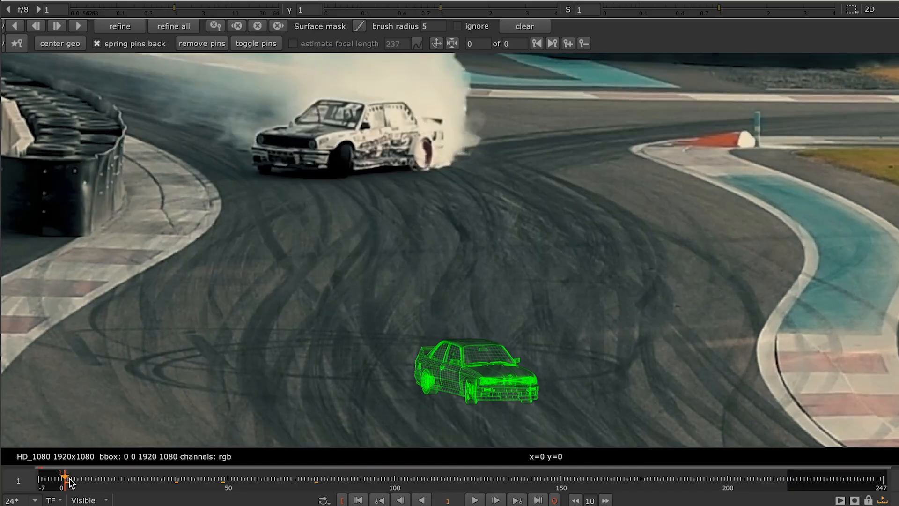
mouse_move(273, 133)
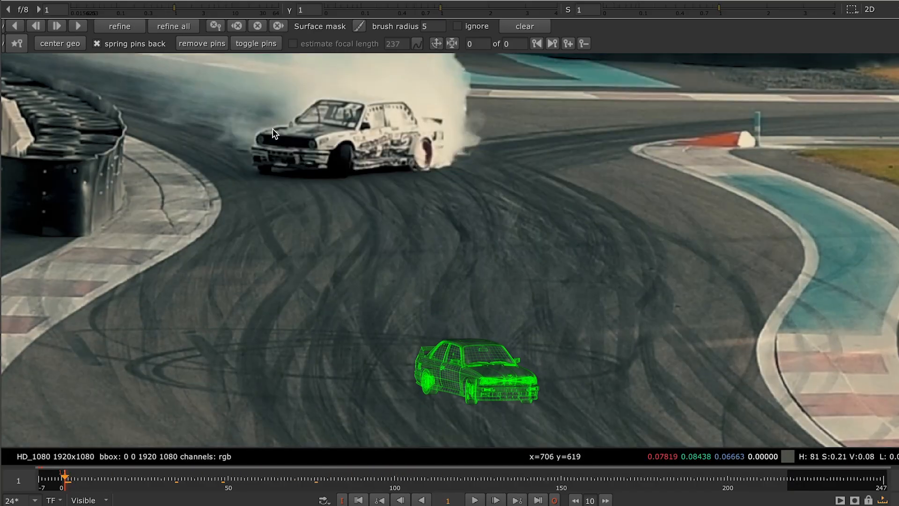
mouse_move(392, 103)
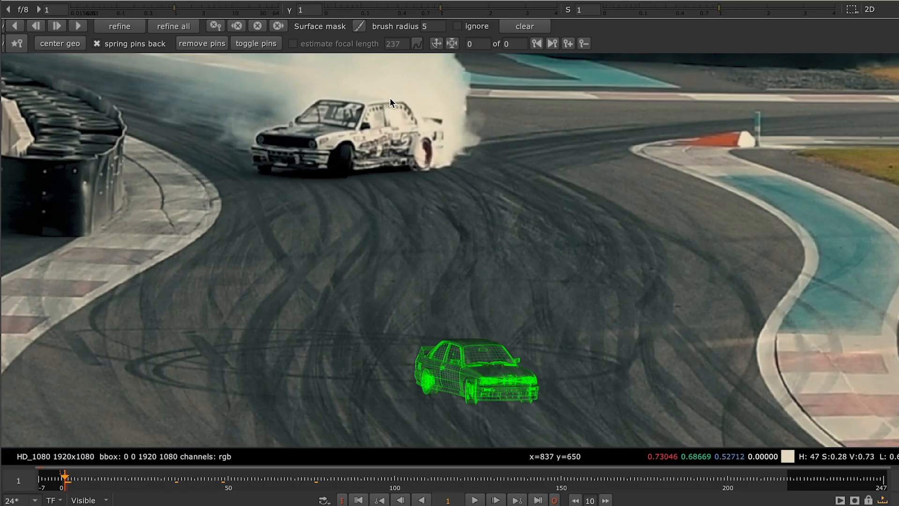
mouse_move(290, 91)
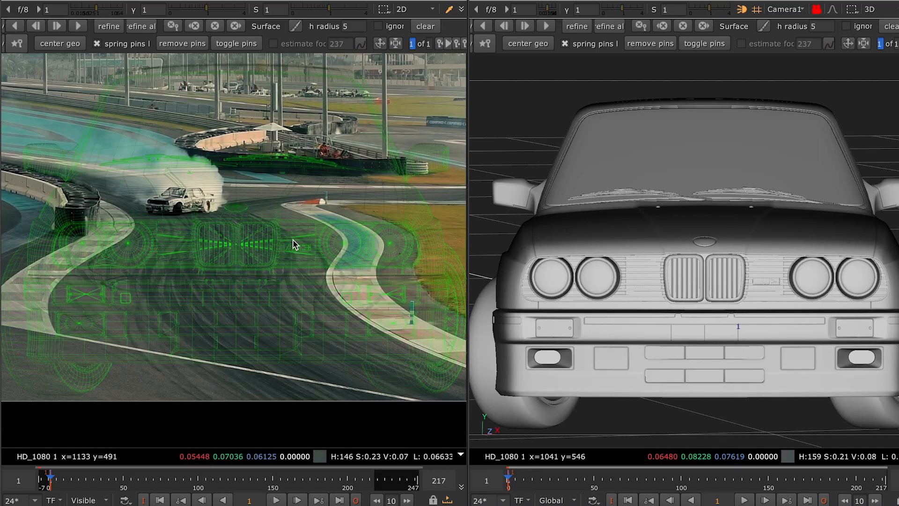
mouse_move(415, 258)
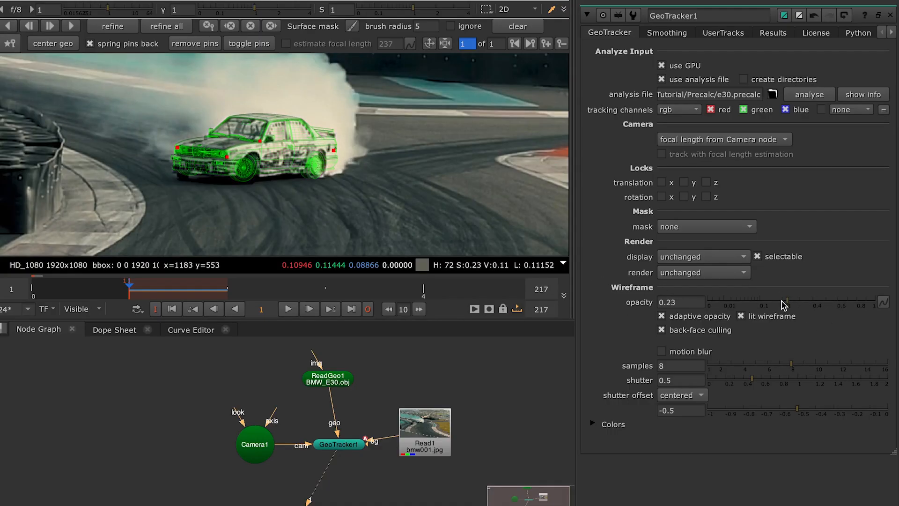
Raise the wireframe opacity to 0.355, expand the Colors section and show Camera1's properties
left_click_drag(784, 303, 803, 303)
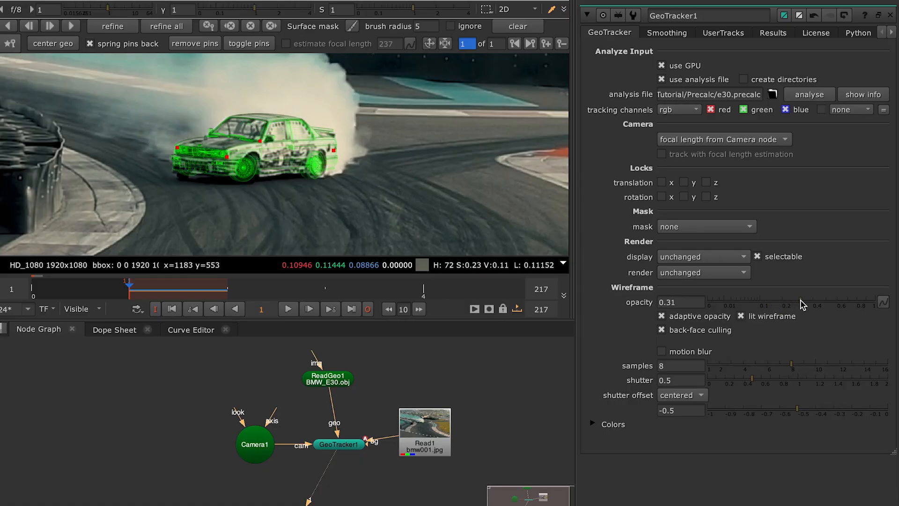
left_click_drag(803, 305, 807, 305)
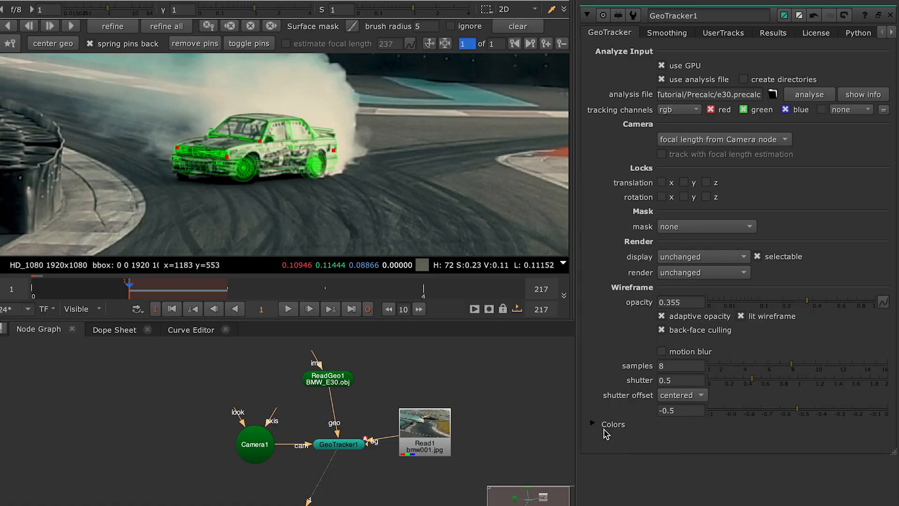
left_click(594, 424)
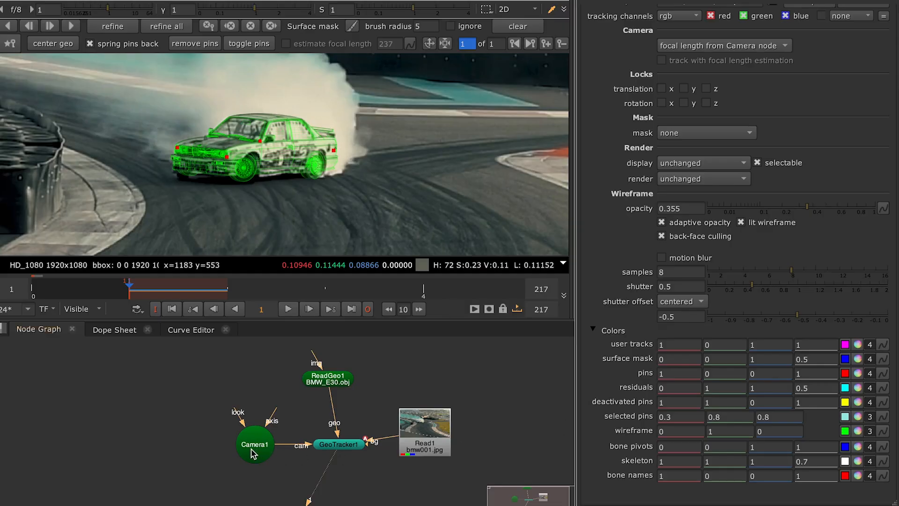
left_click(254, 444)
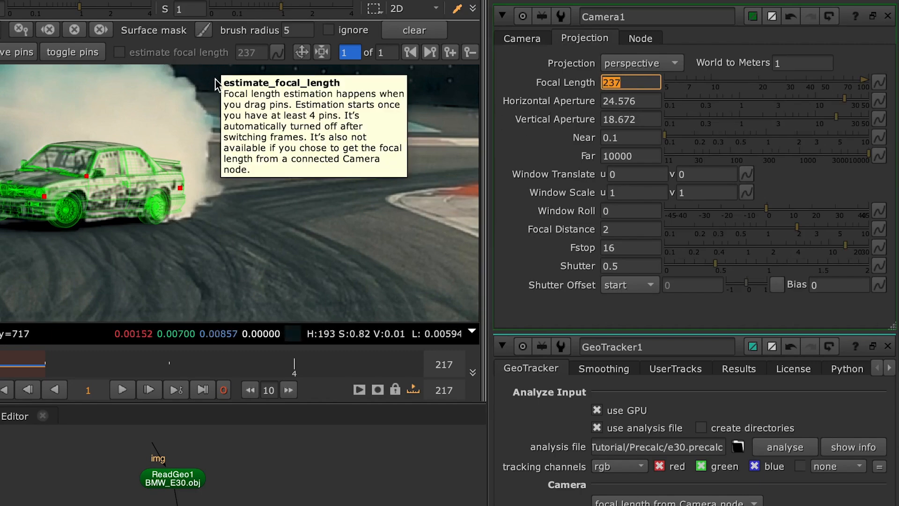
mouse_move(205, 107)
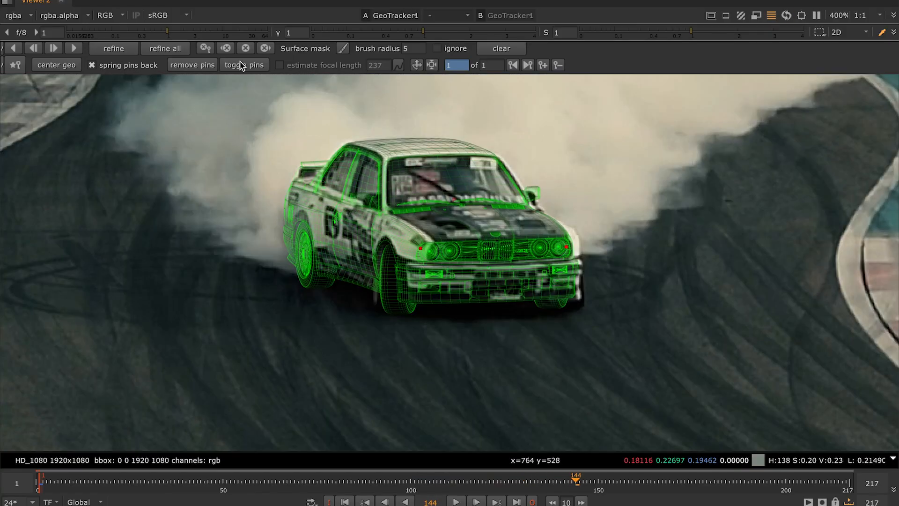
Toggle the pins and adjust them at frame 144 to create GeoTracker keyframe 2
left_click(526, 65)
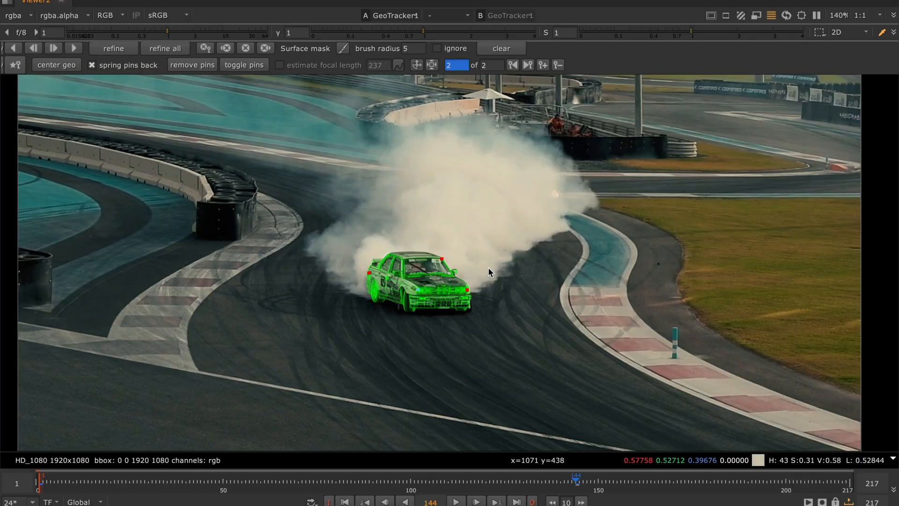
left_click(512, 65)
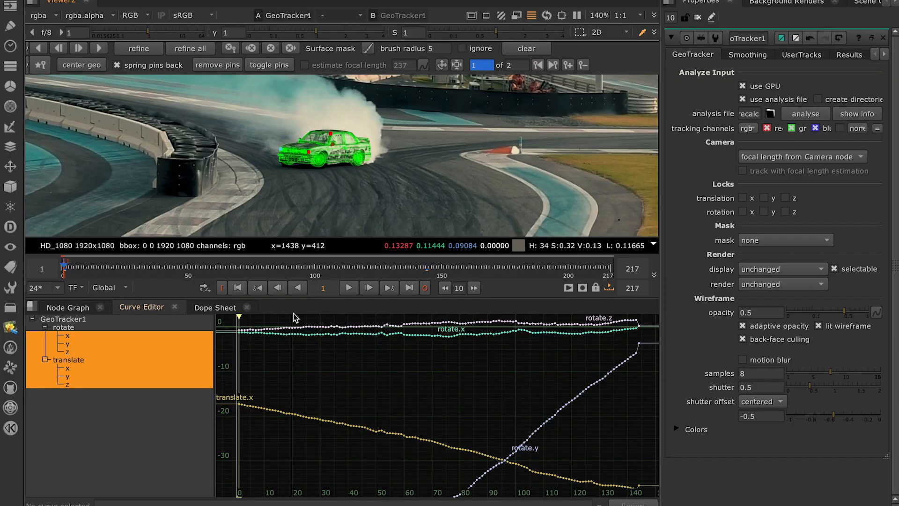
Inspect GeoTracker1's curves in the Curve Editor and refine the car's front alignment at frame 99
left_click(267, 266)
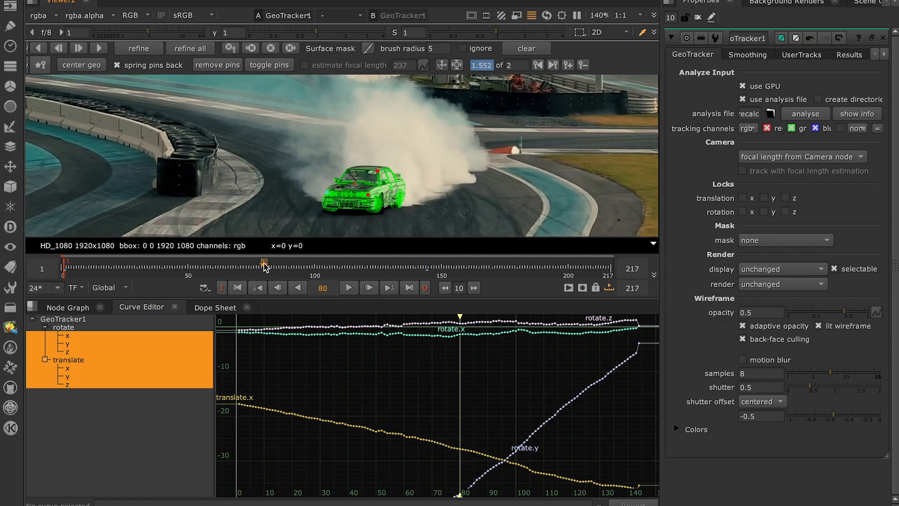
mouse_move(174, 175)
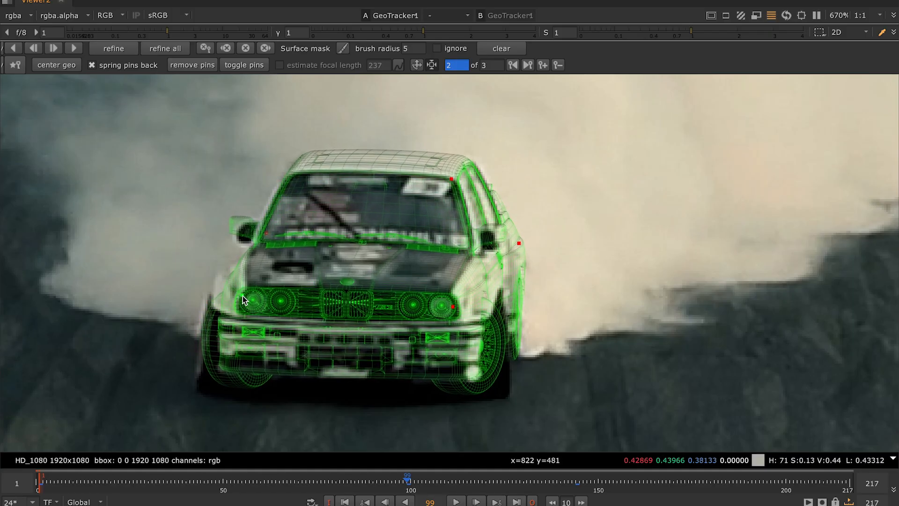
left_click(113, 48)
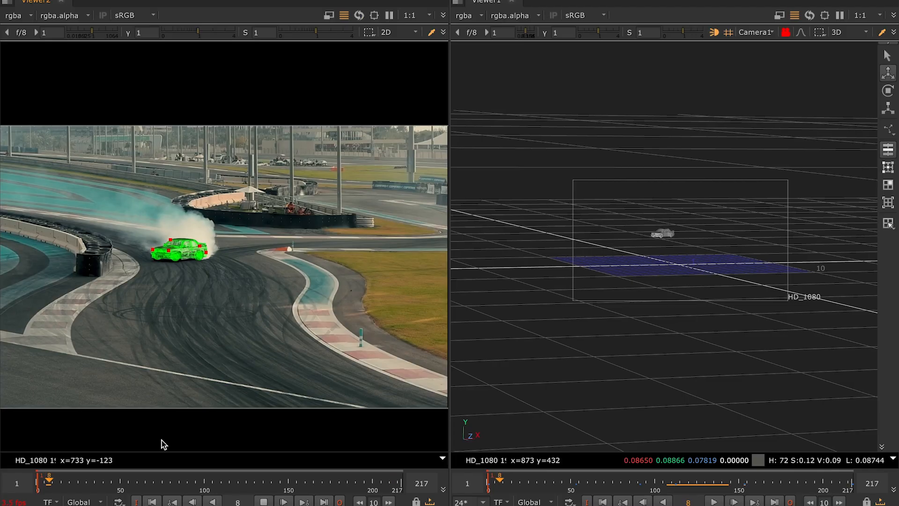
Split the viewer to show the tracked geometry in 3D through Camera1 beside the 2D shot
left_click_drag(49, 480, 138, 480)
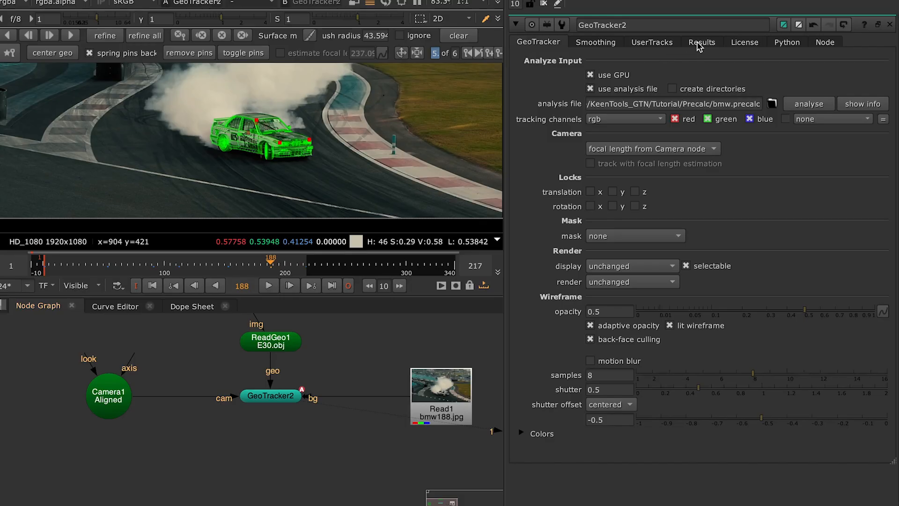
Show GeoTracker2's Results with translate and rotate values and list the export types
left_click(701, 43)
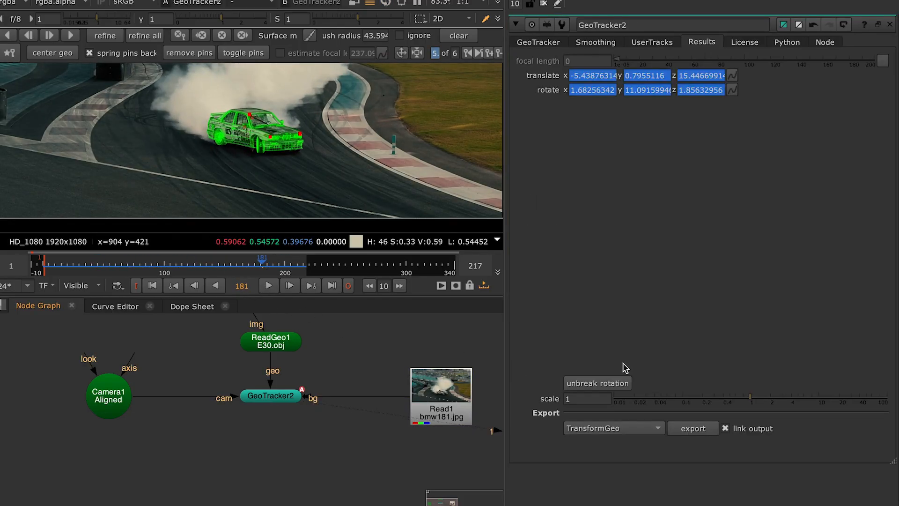
left_click(614, 428)
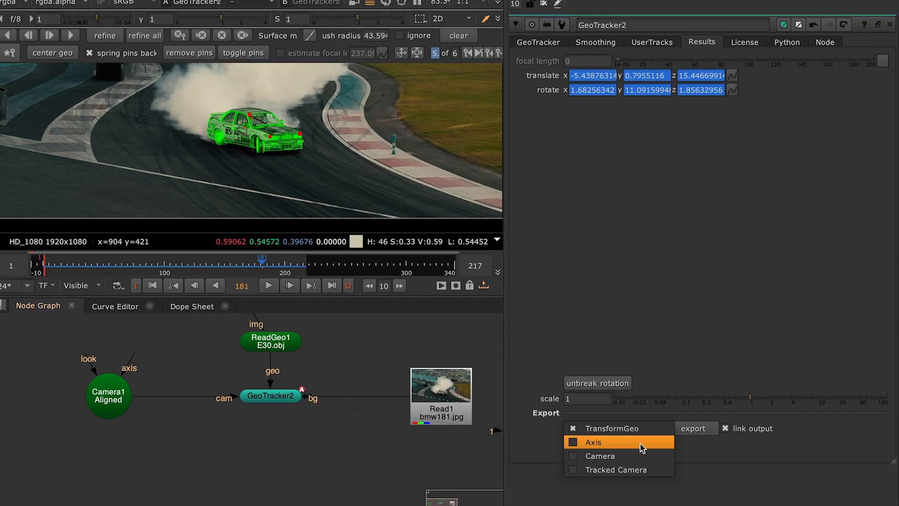
mouse_move(599, 455)
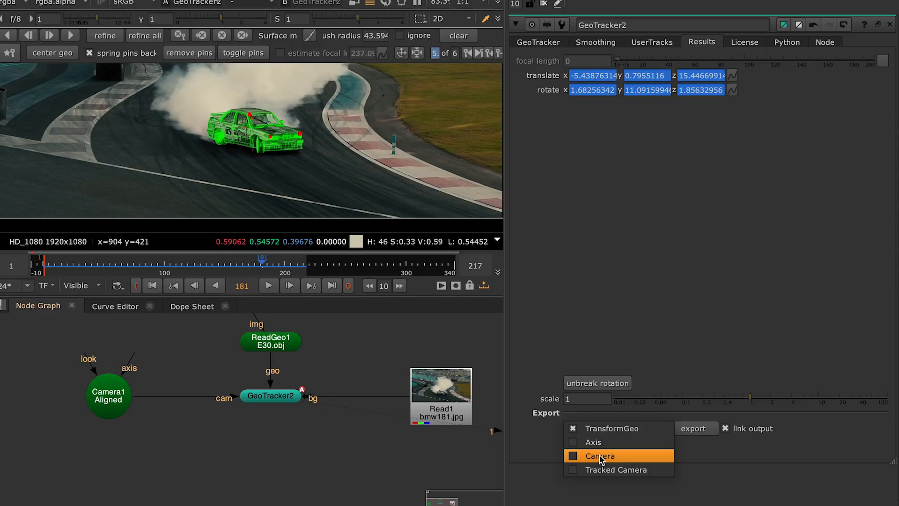
Export a Tracked Camera as Camera2, place it under Camera1 and scrub the shot to check its motion
left_click(600, 455)
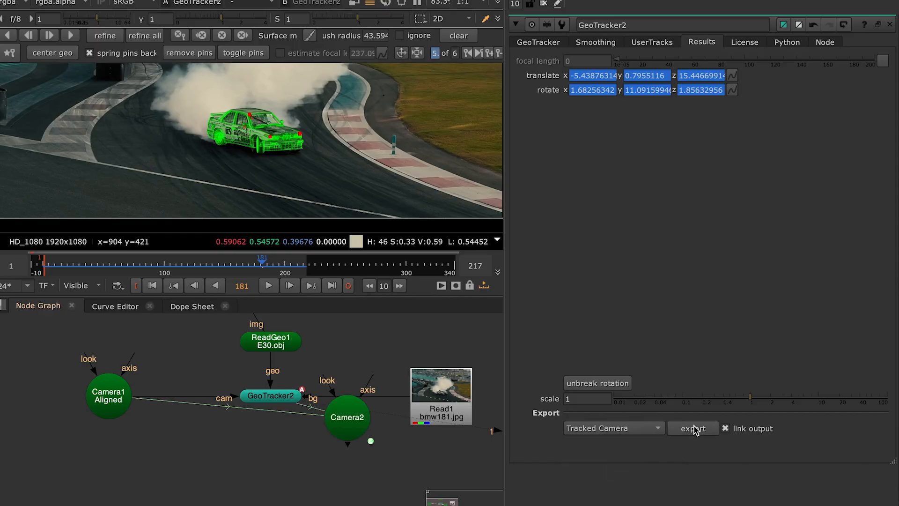
left_click_drag(346, 416, 100, 500)
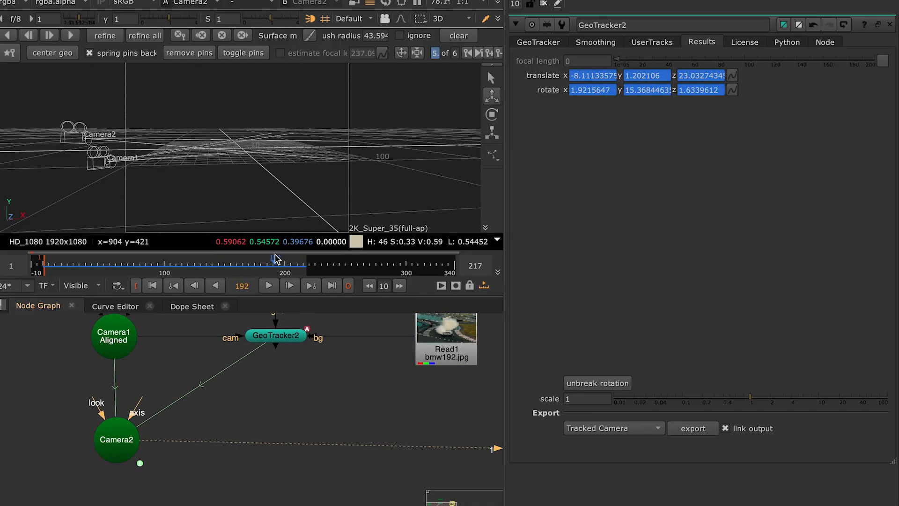
left_click_drag(272, 259, 137, 258)
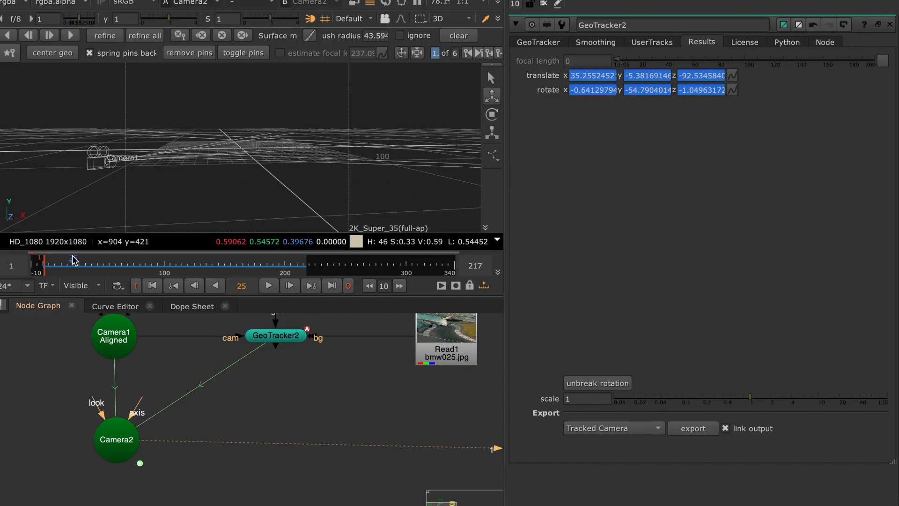
mouse_move(725, 428)
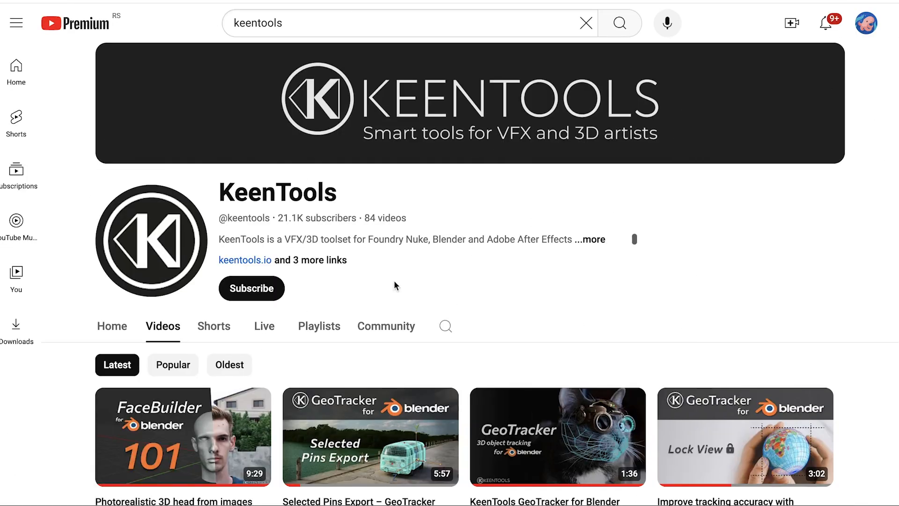
Subscribe to the KeenTools YouTube channel
left_click(251, 288)
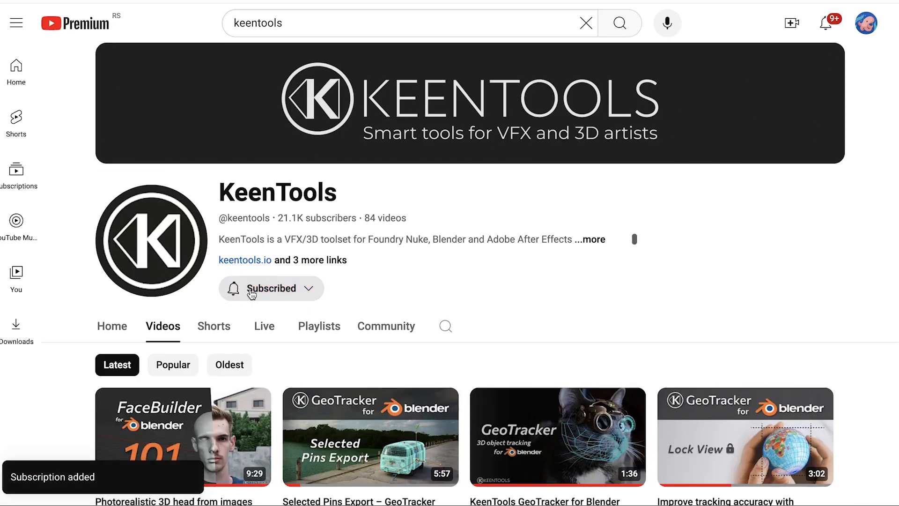